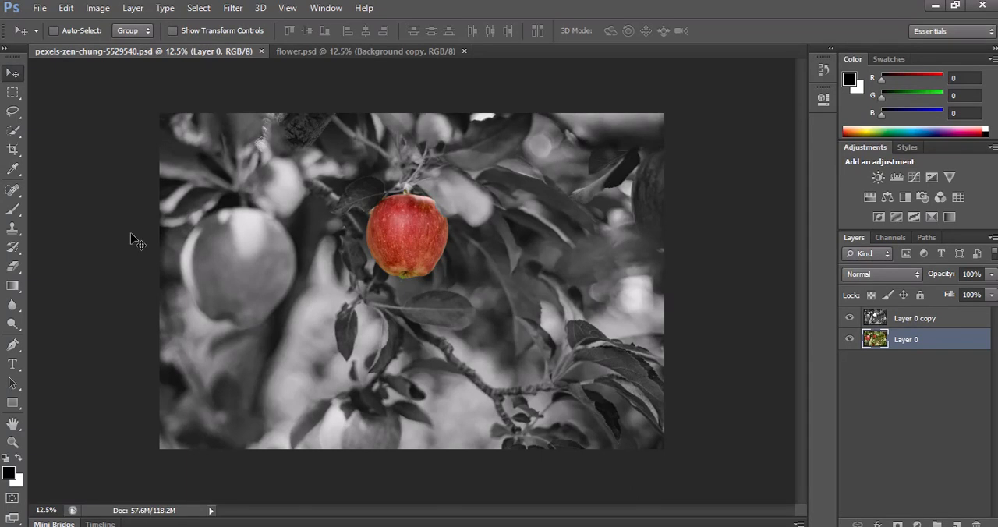
mouse_move(377, 206)
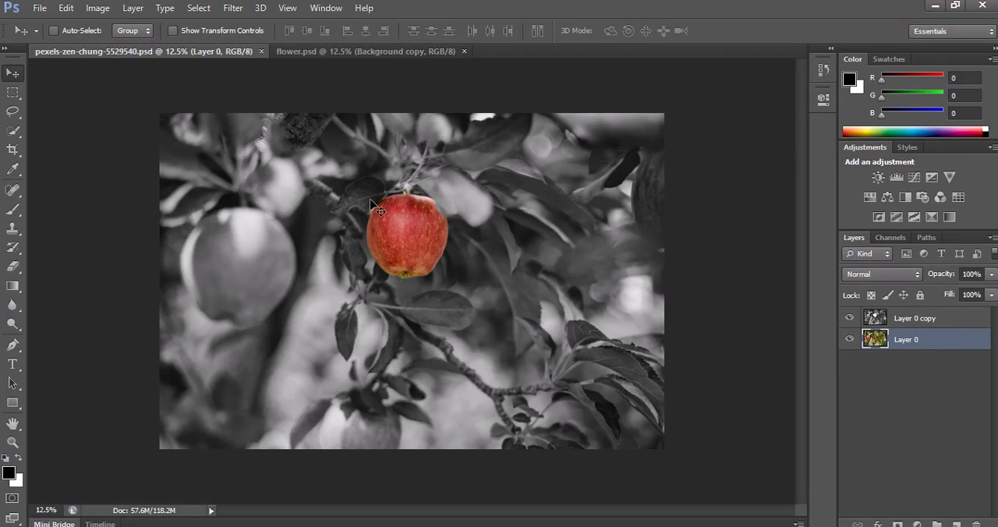
mouse_move(406, 209)
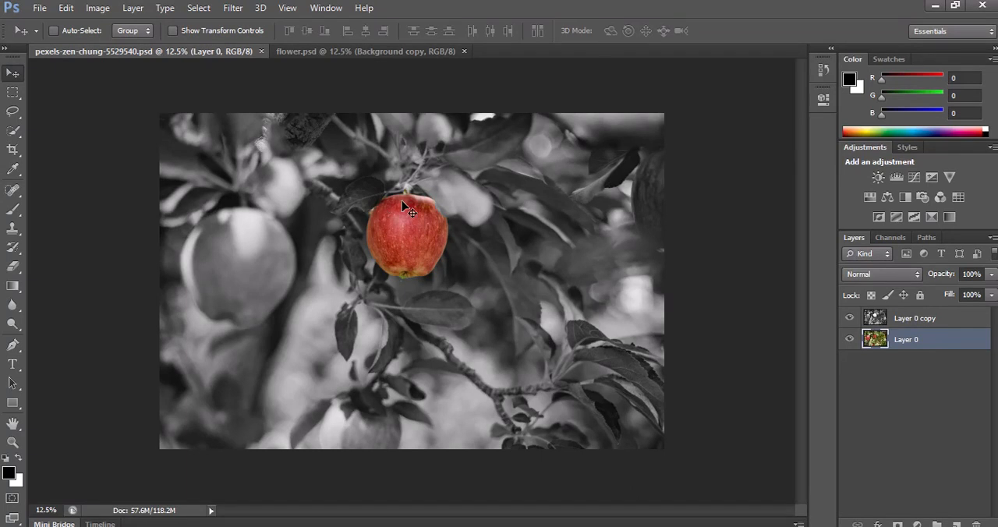
mouse_move(389, 278)
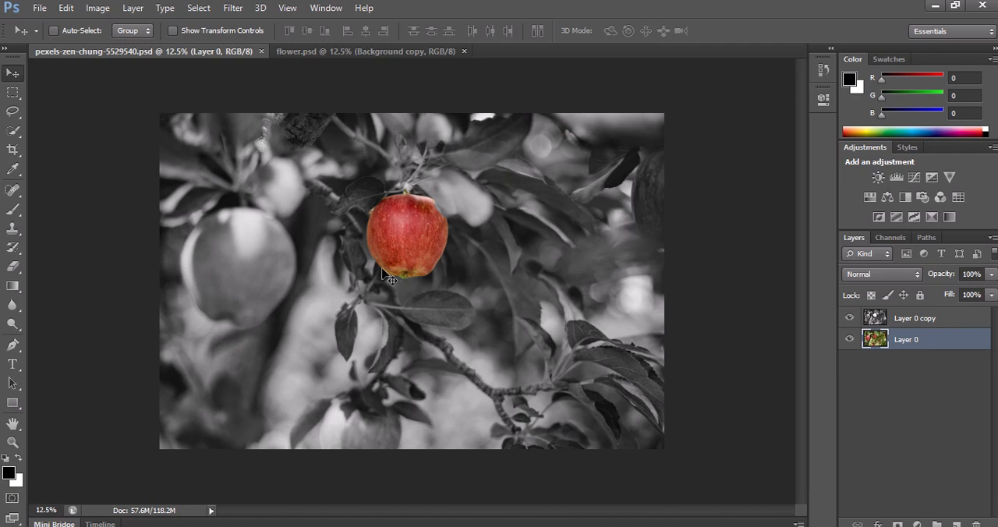
mouse_move(444, 219)
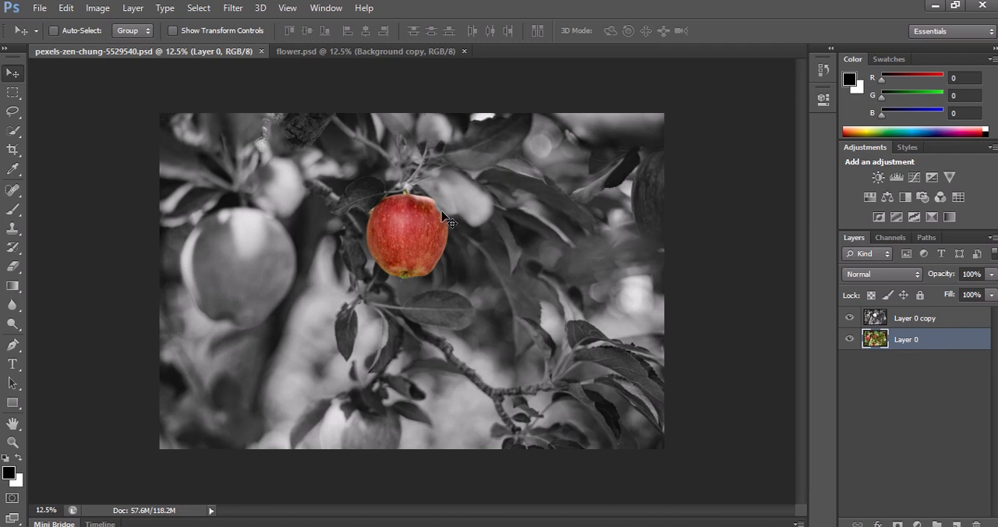
mouse_move(427, 216)
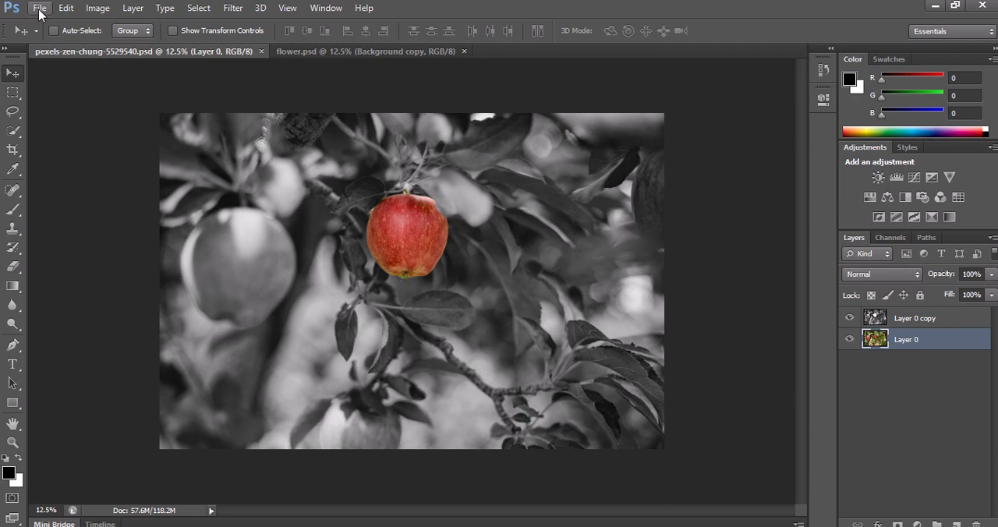
Open the original apple photo pexels-zen-chung-5529540.jpg from the pictures folder
click(40, 8)
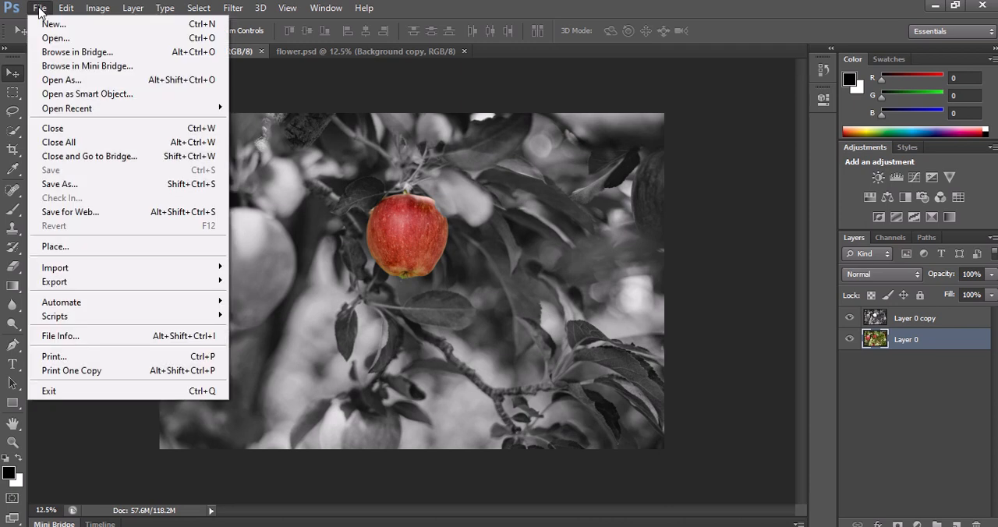
mouse_move(55, 37)
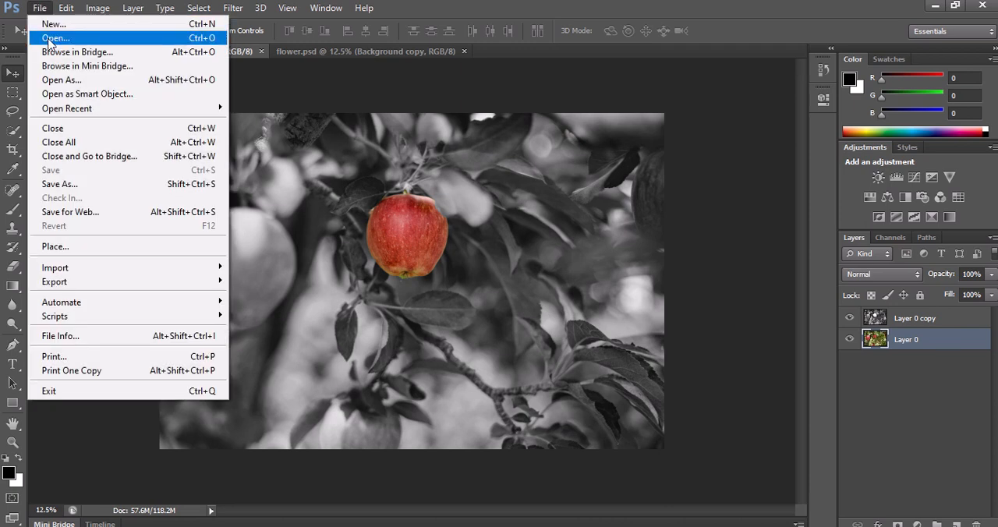
click(55, 37)
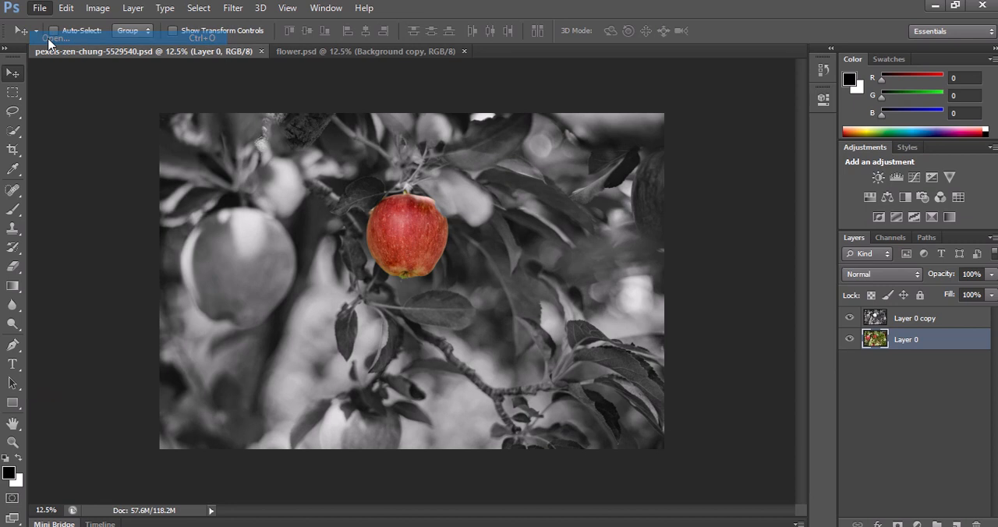
click(53, 38)
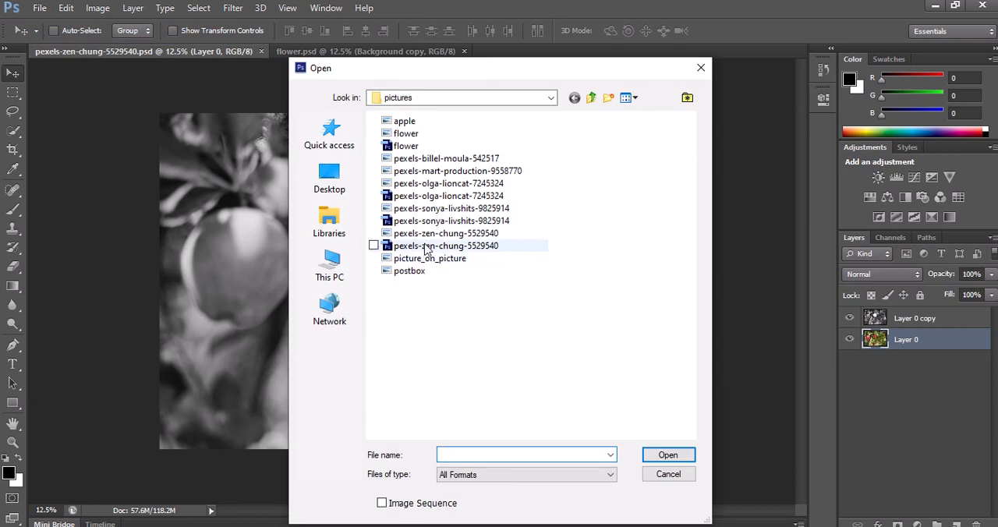
click(446, 233)
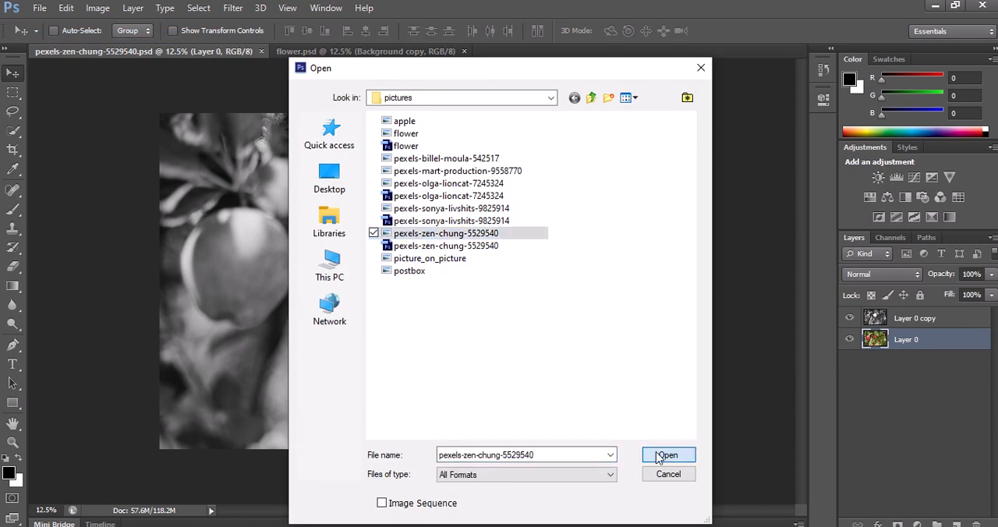
click(666, 455)
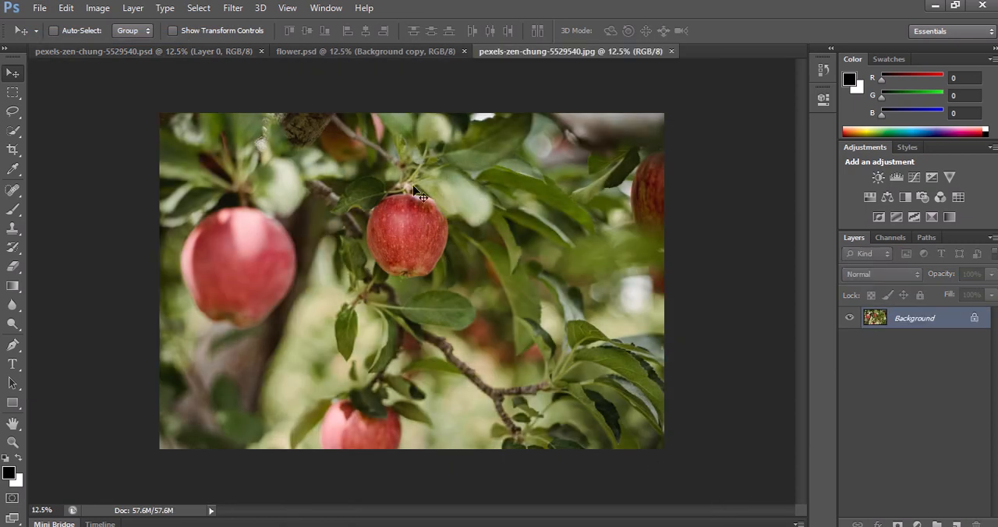
mouse_move(172, 321)
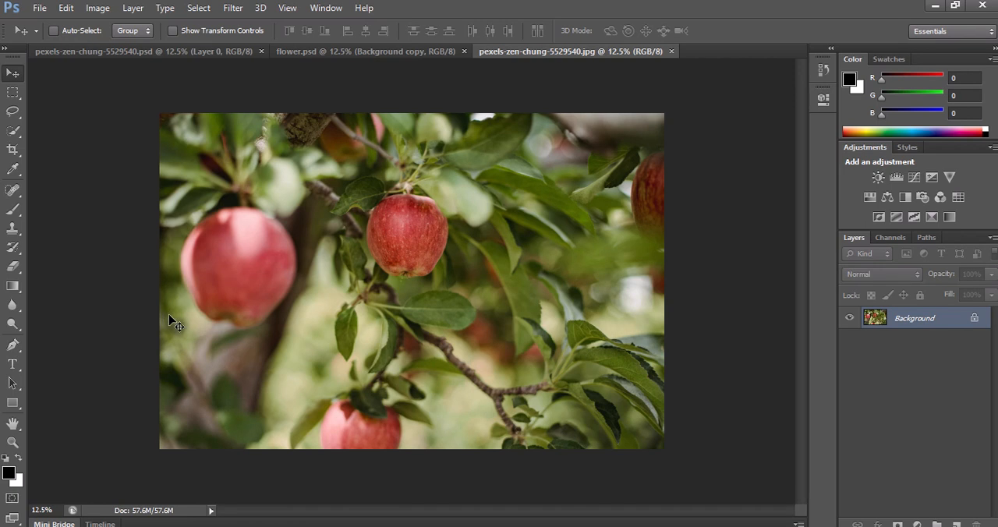
mouse_move(445, 308)
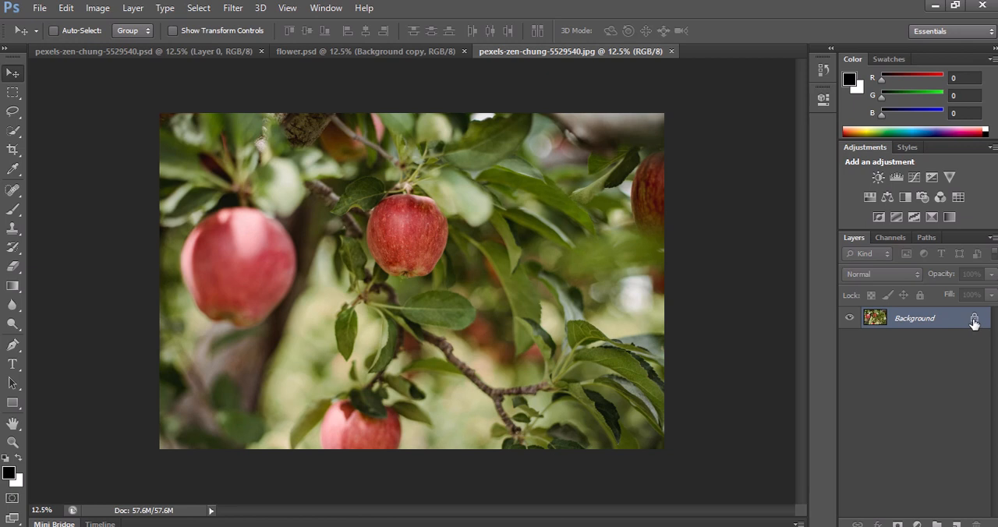
mouse_move(949, 326)
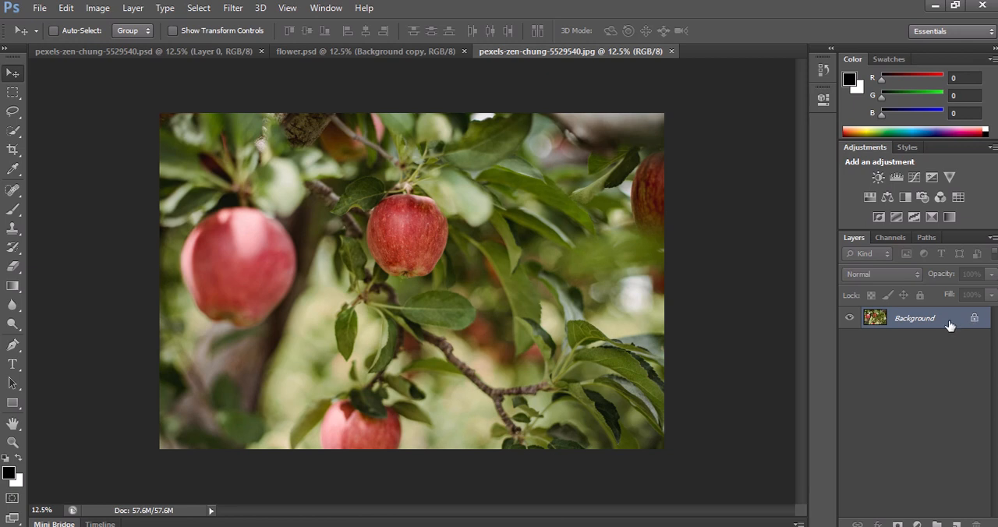
Duplicate the Background layer as 'Background copy'
right_click(912, 317)
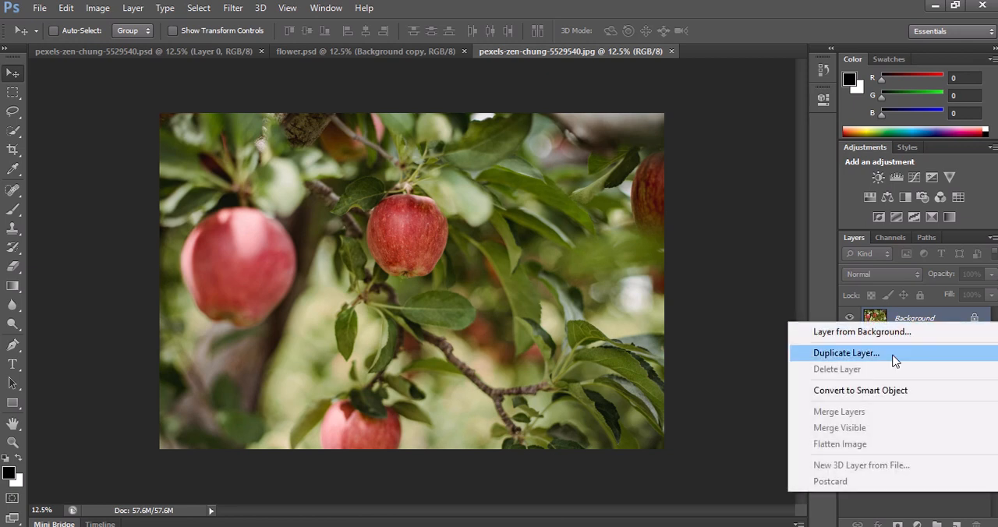
click(845, 353)
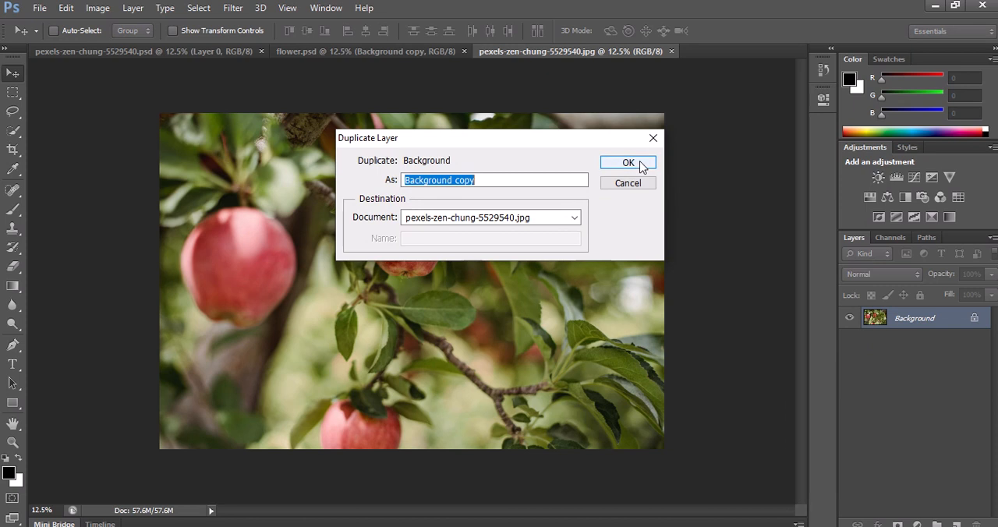
click(629, 162)
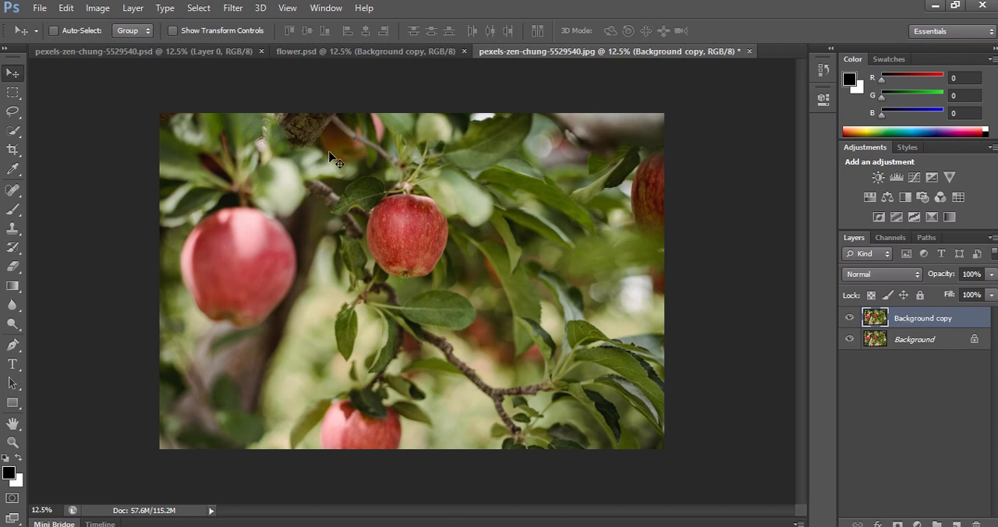
Apply Image > Adjustments > Black & White with the Default preset to the copy layer
click(97, 8)
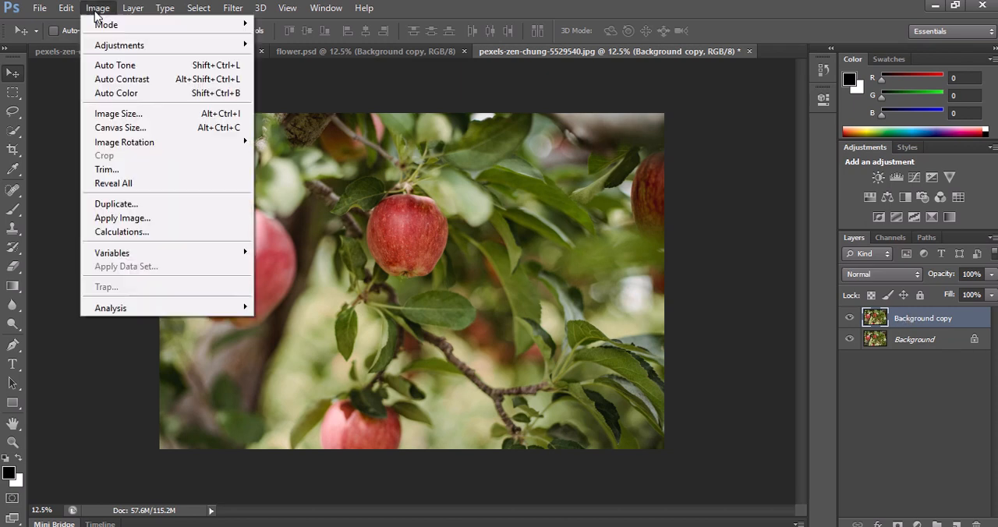
mouse_move(118, 44)
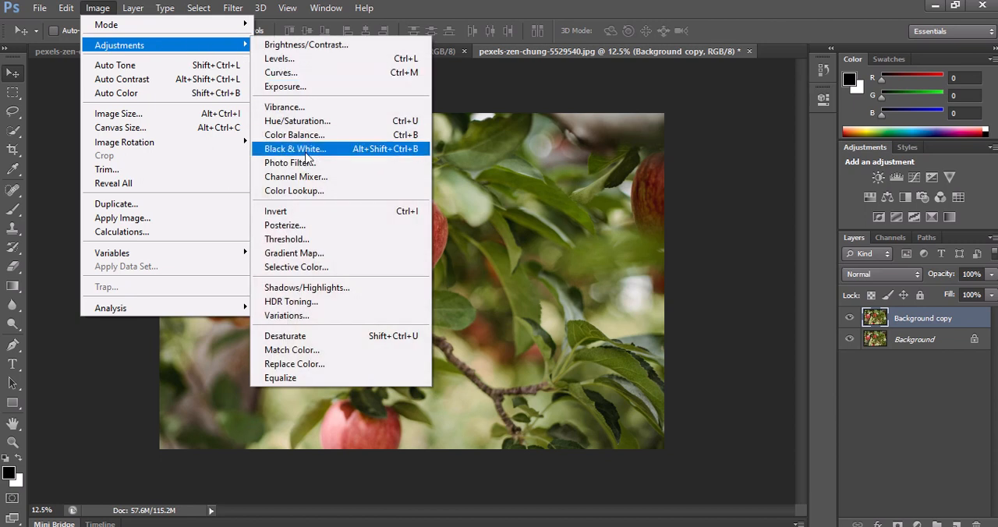
click(295, 148)
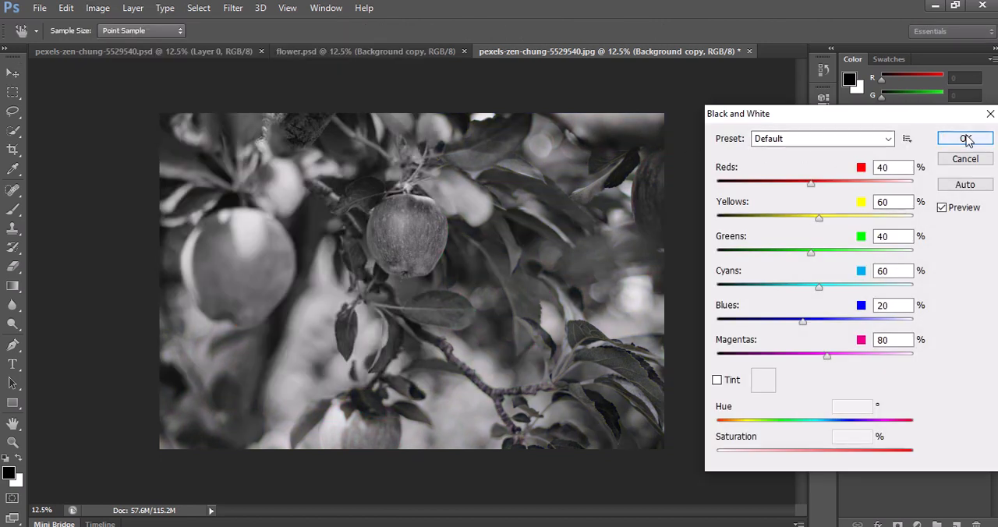
click(965, 138)
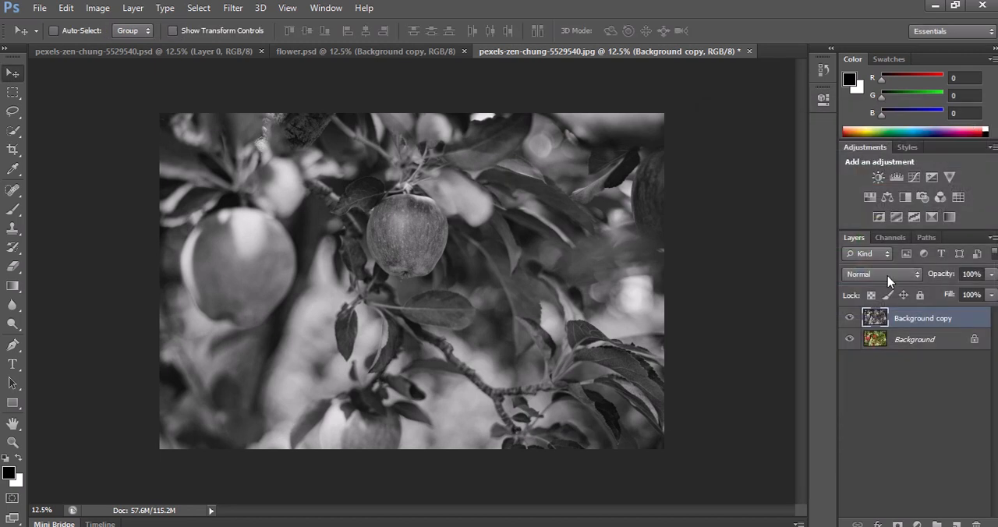
mouse_move(875, 343)
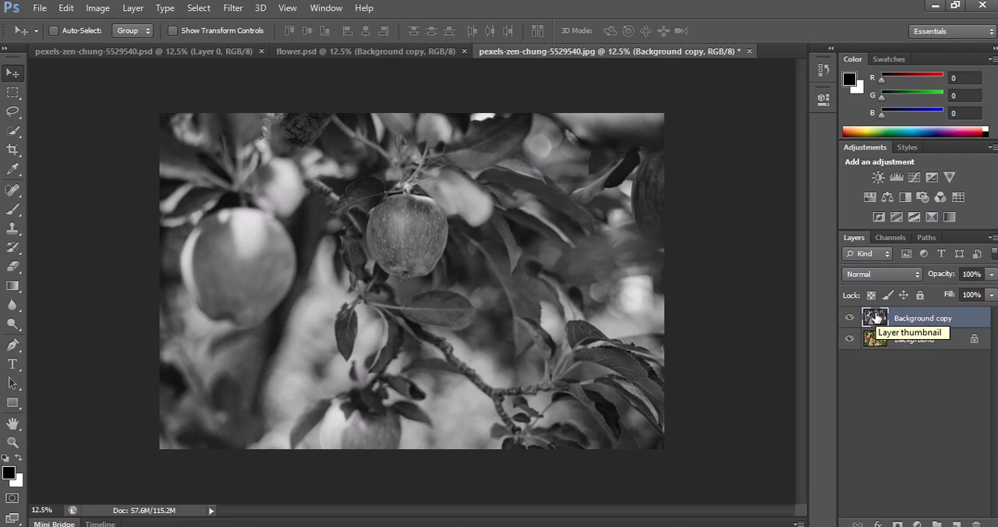
mouse_move(427, 228)
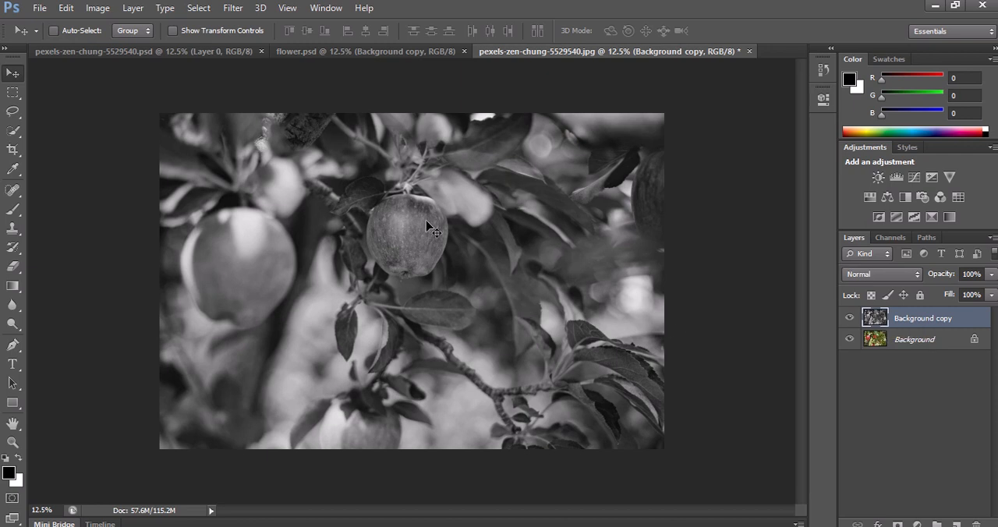
mouse_move(434, 286)
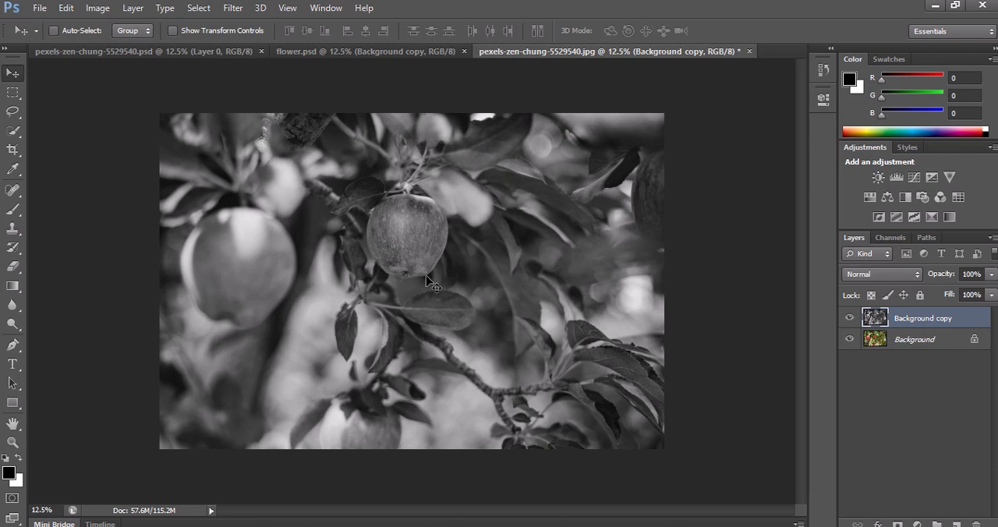
mouse_move(421, 250)
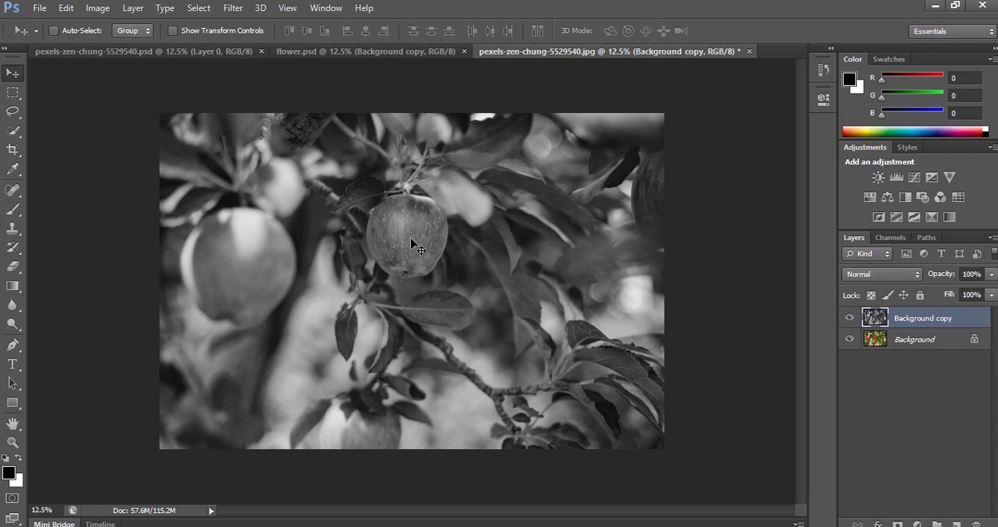
mouse_move(413, 219)
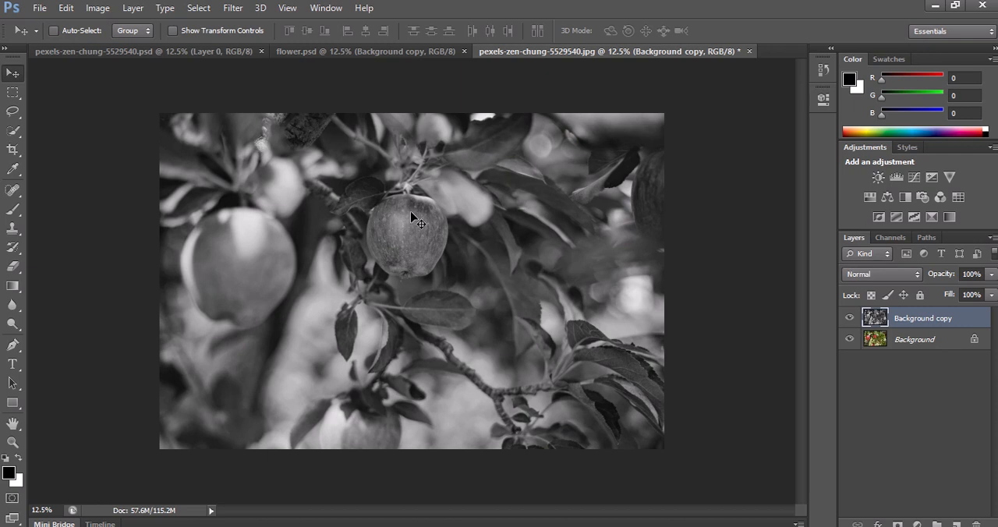
mouse_move(425, 283)
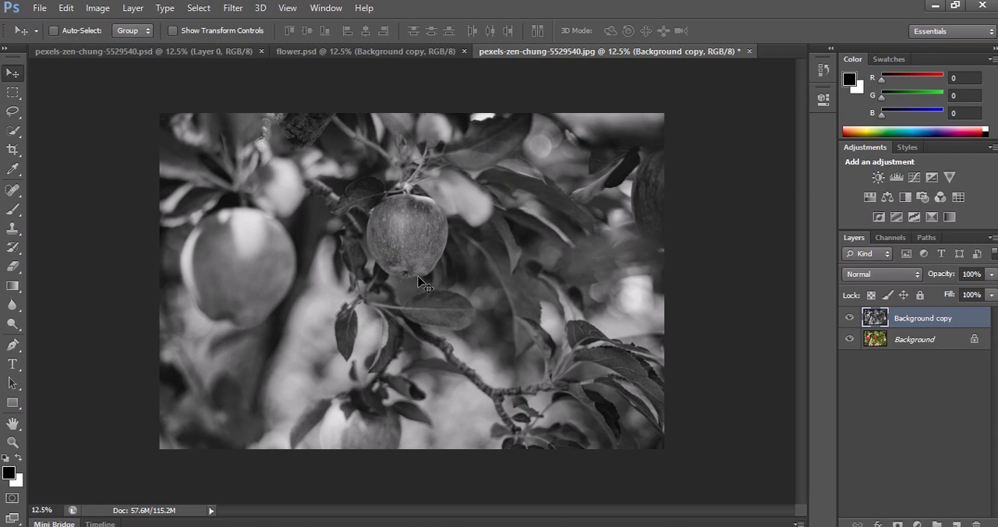
mouse_move(230, 187)
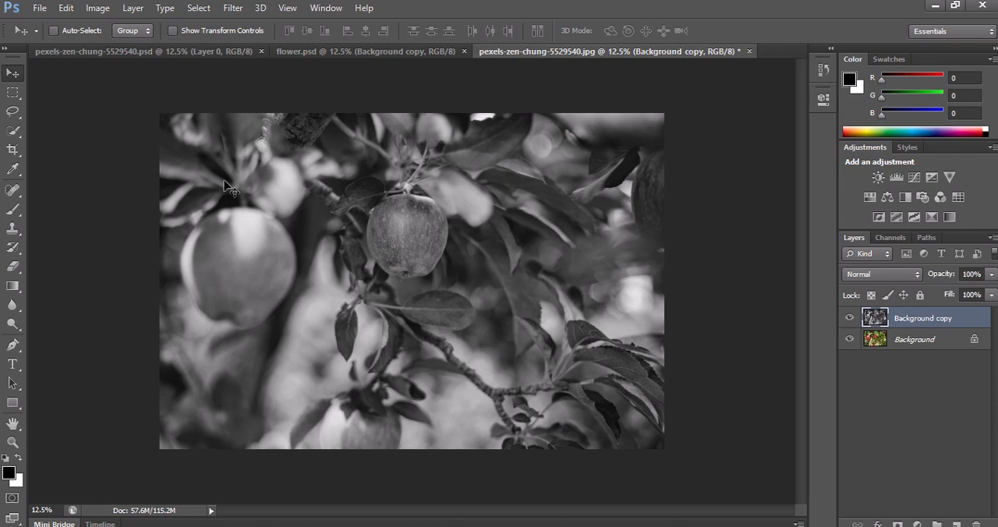
Select the central apple with the Quick Selection Tool at brush size 30
click(13, 131)
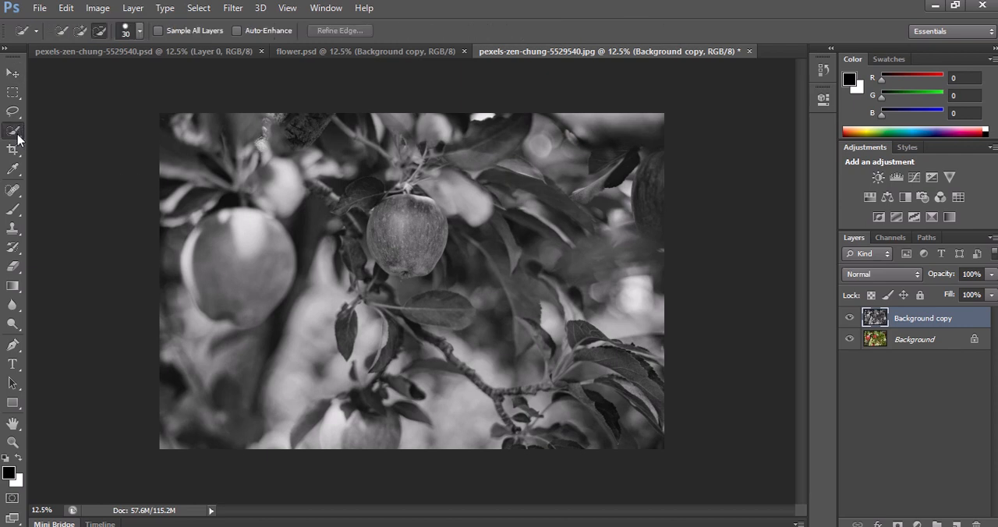
right_click(13, 130)
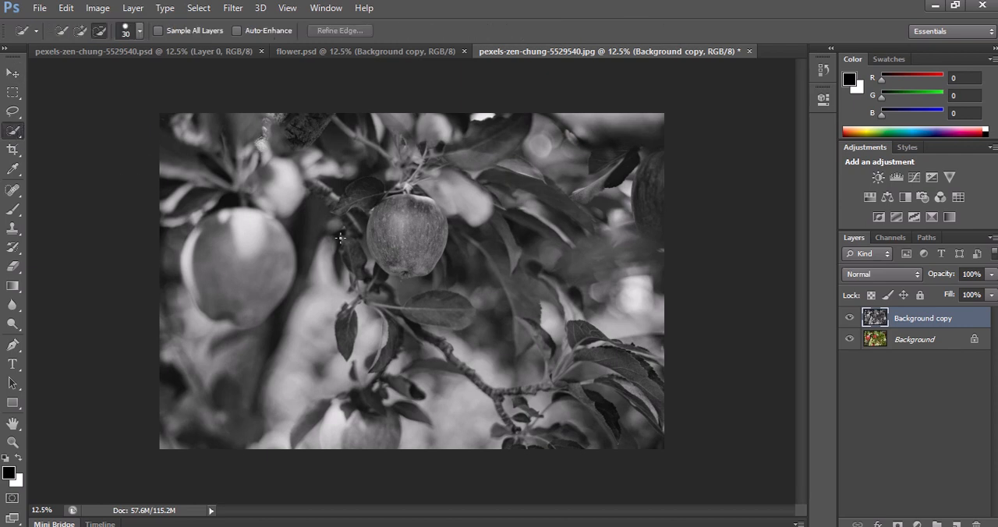
mouse_move(368, 236)
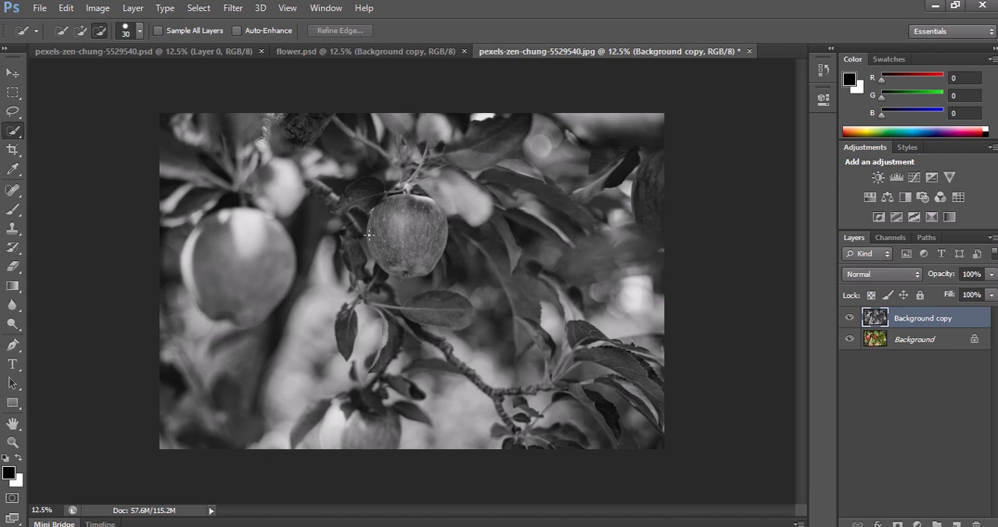
drag(367, 233, 397, 269)
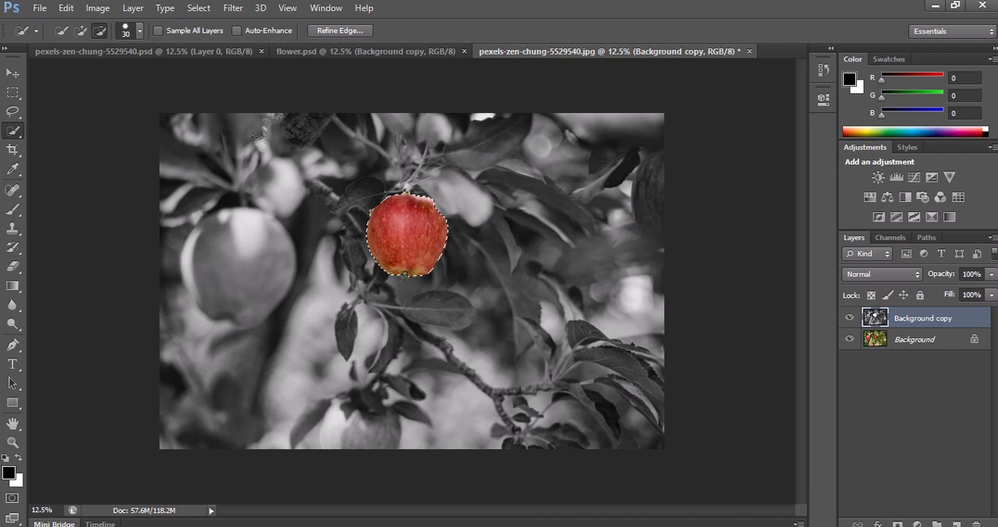
Deselect via Select > Deselect, leaving the red apple in colour
click(198, 8)
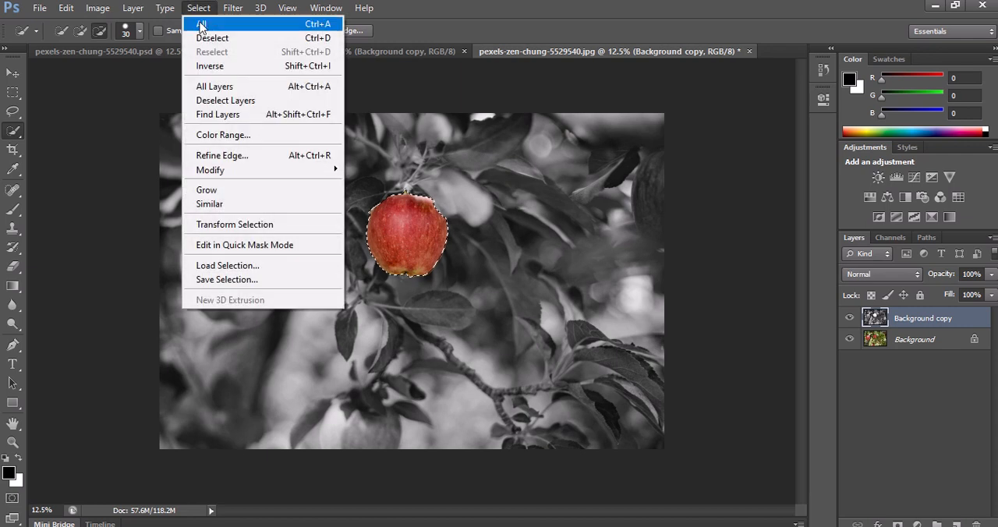
click(212, 38)
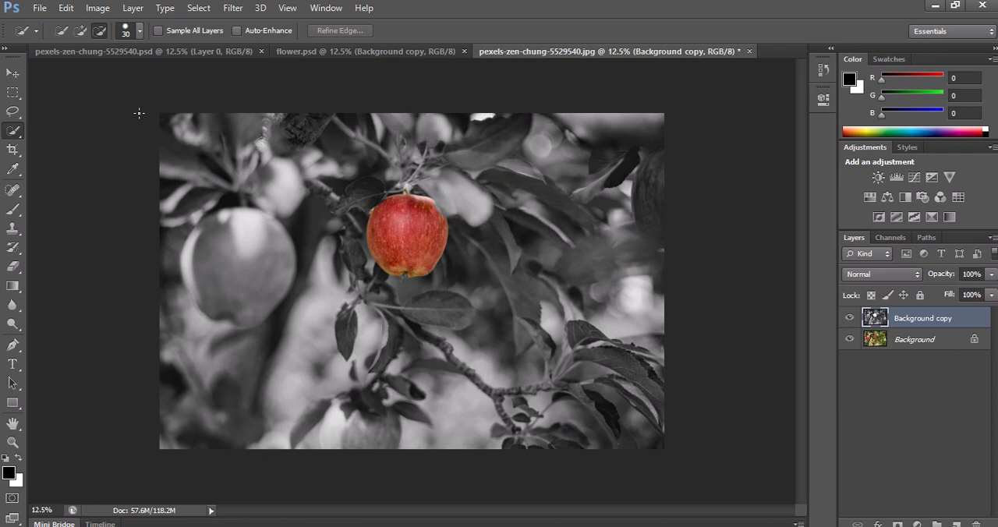
mouse_move(229, 248)
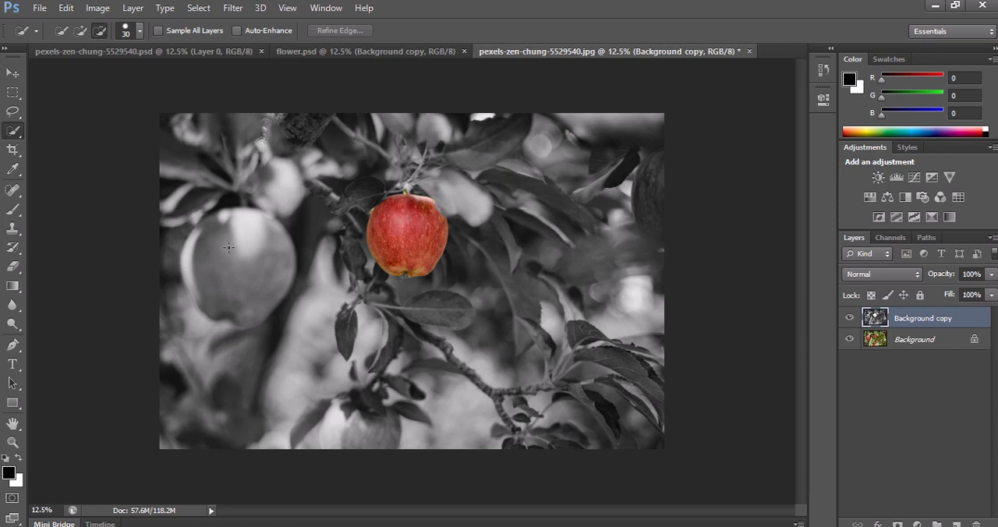
mouse_move(127, 204)
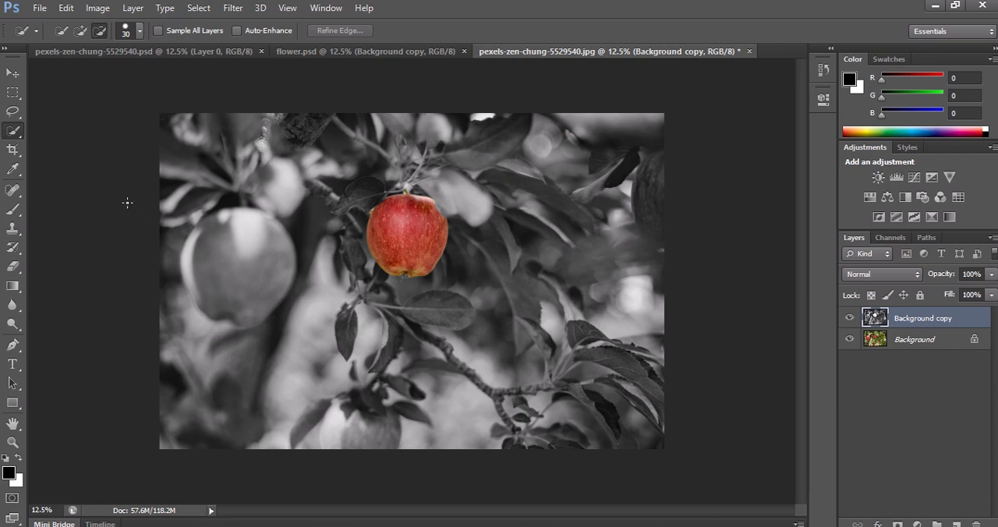
mouse_move(123, 193)
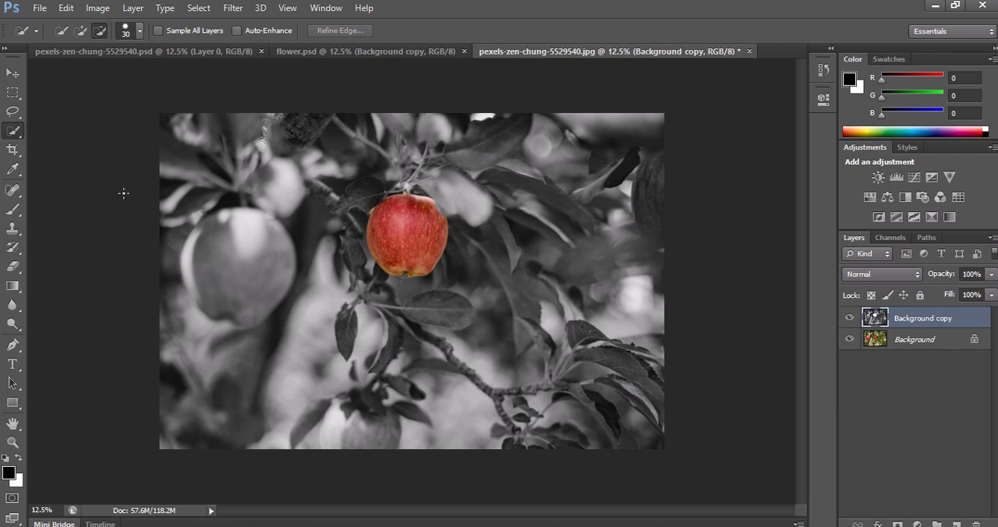